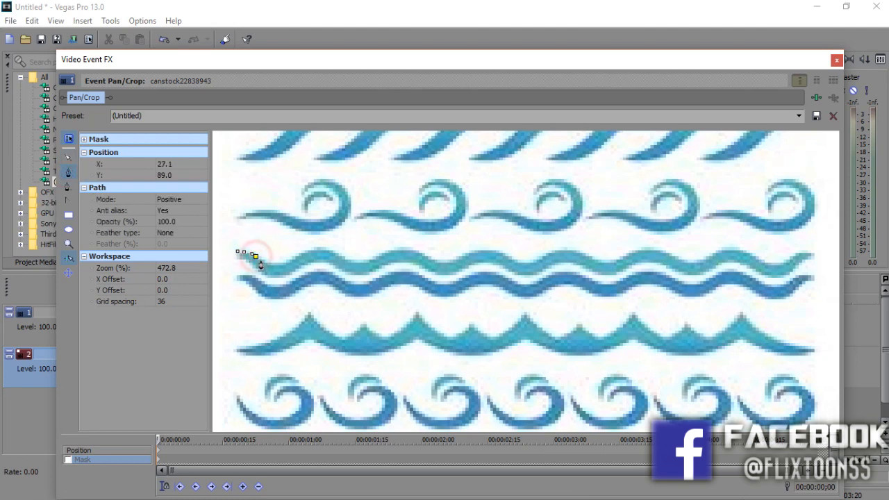
Draw a Bezier mask path along the teal wave, from its left end to its right end.
left_click_drag(255, 257, 275, 264)
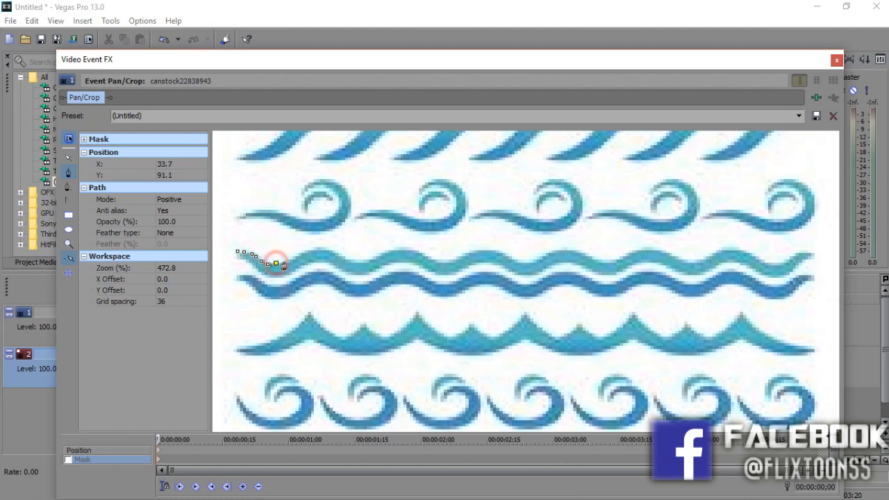
left_click_drag(275, 262, 318, 248)
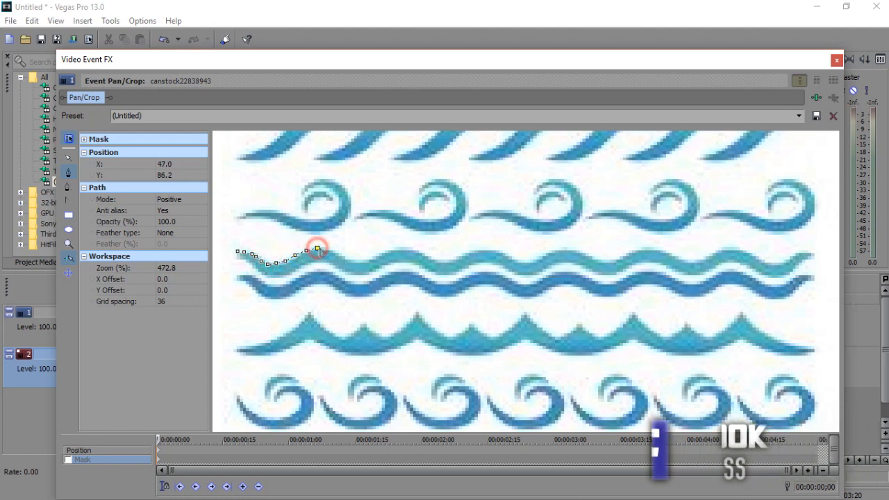
left_click_drag(317, 249, 336, 256)
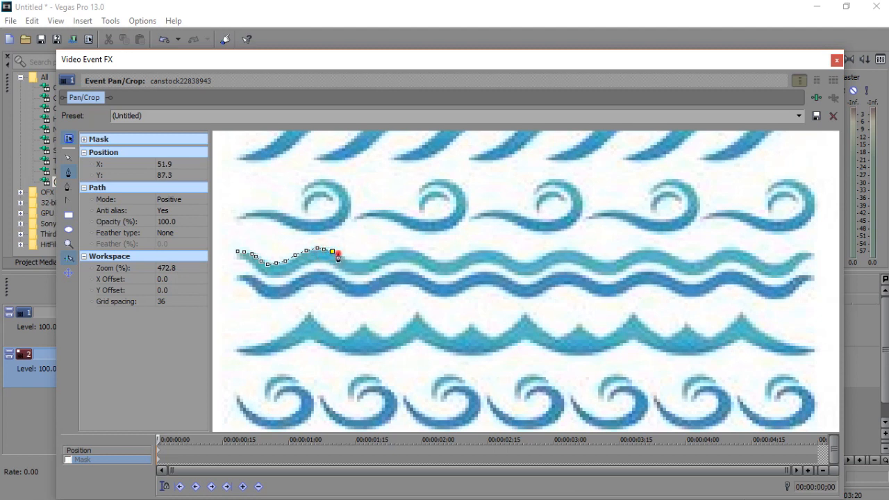
left_click_drag(337, 256, 357, 262)
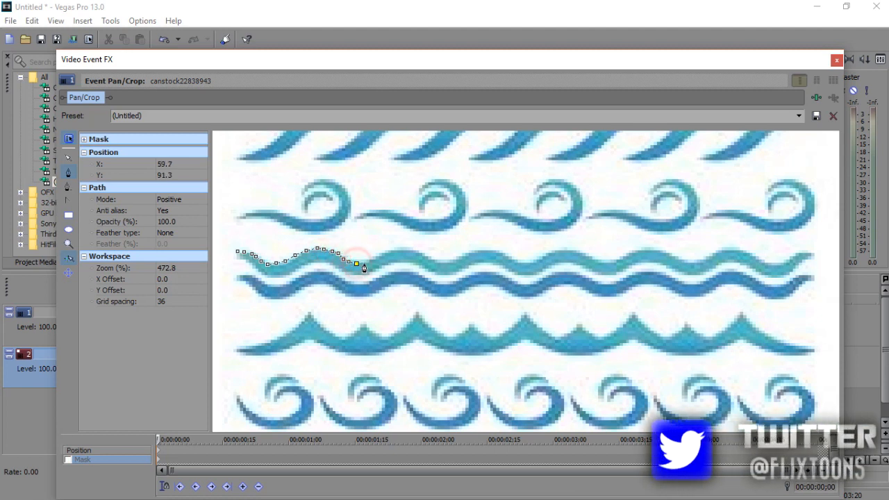
left_click_drag(358, 267, 475, 252)
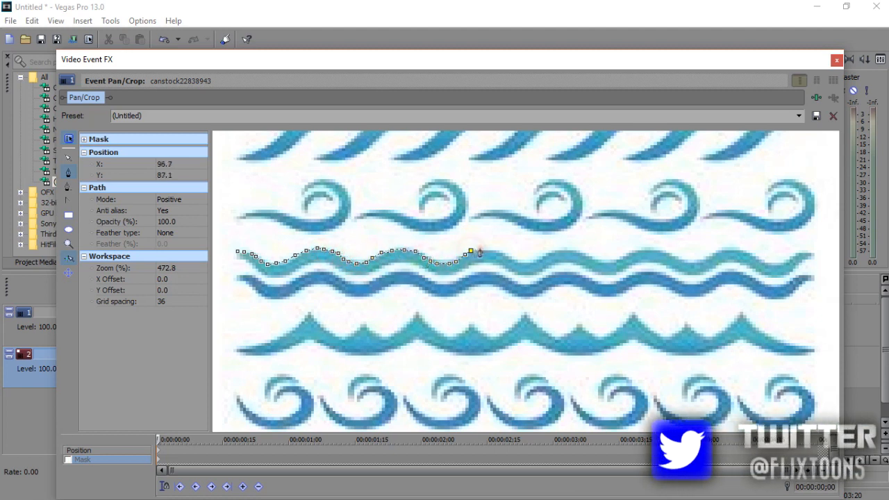
left_click_drag(480, 251, 611, 264)
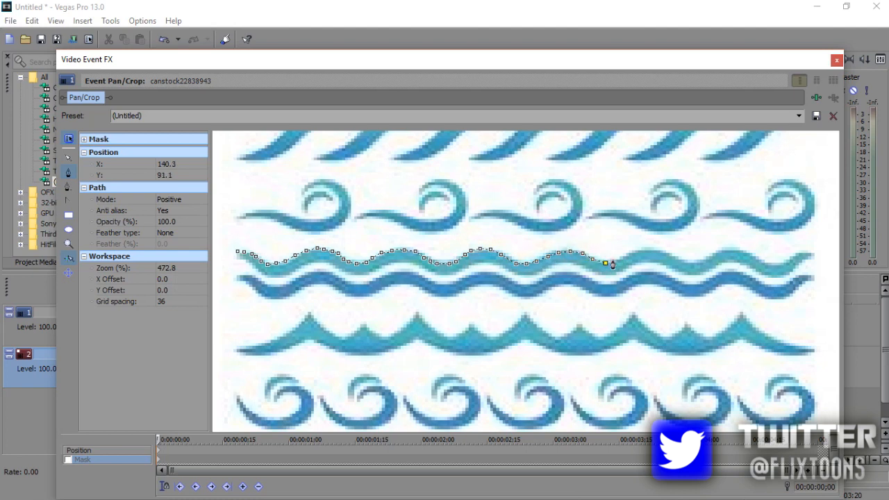
left_click_drag(612, 263, 739, 252)
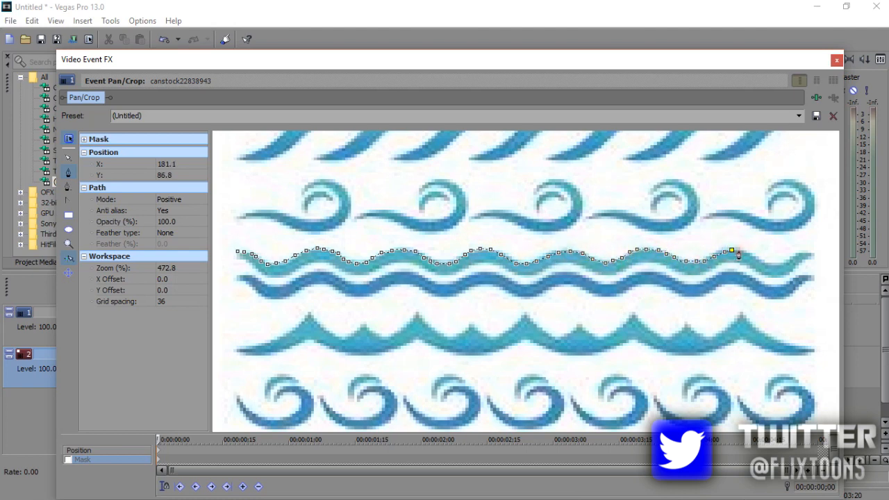
left_click_drag(738, 253, 827, 258)
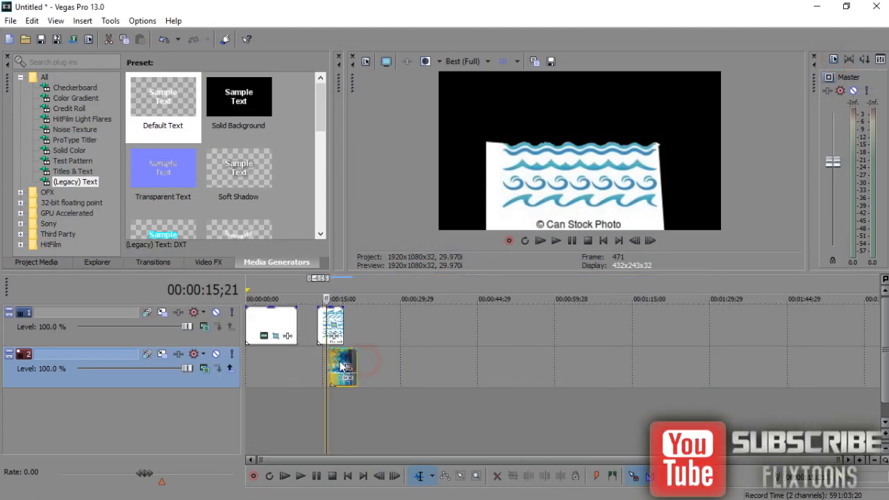
Select the solid color clip on track 2 in the timeline.
left_click(69, 150)
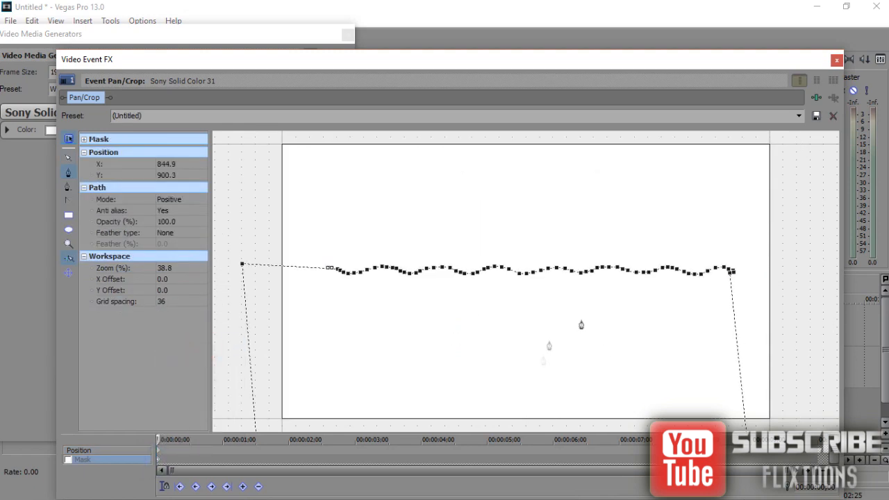
Close the wave-topped mask shape, position it, and shift it at the 2:01 keyframe.
left_click(67, 459)
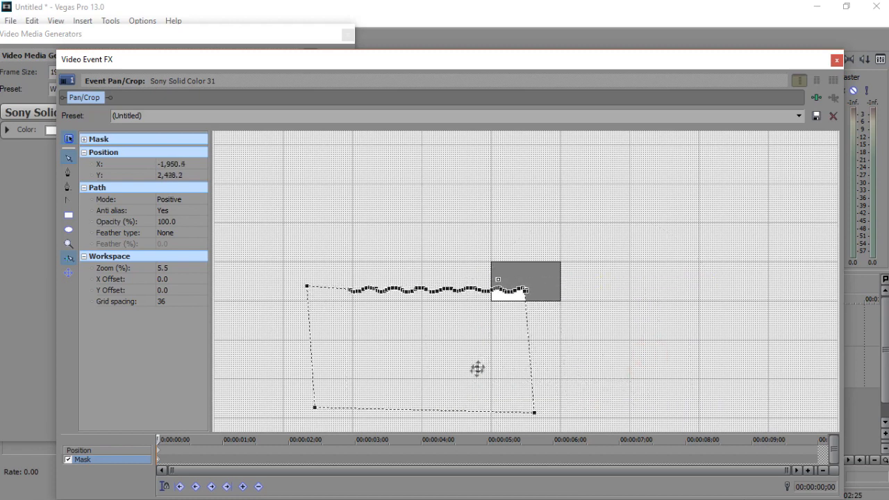
left_click_drag(477, 368, 541, 364)
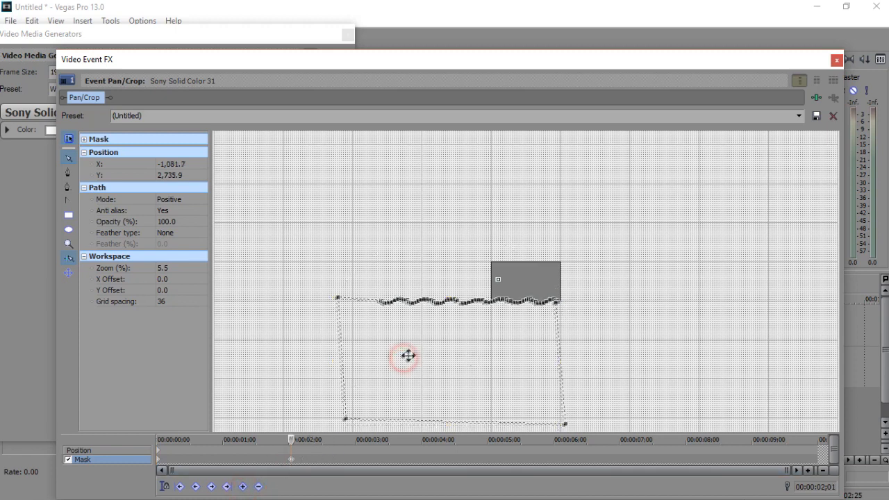
left_click_drag(406, 356, 456, 332)
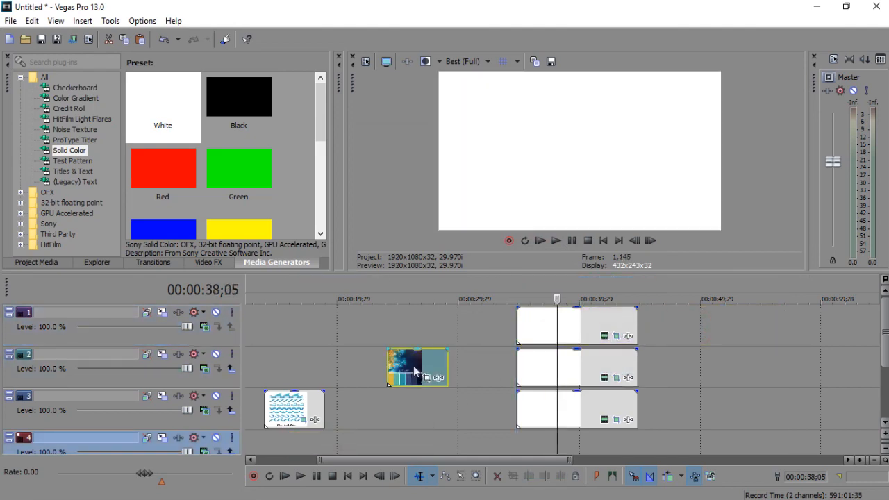
Open the white solid color layer's settings and sample a blue from the palette image.
double_click(416, 366)
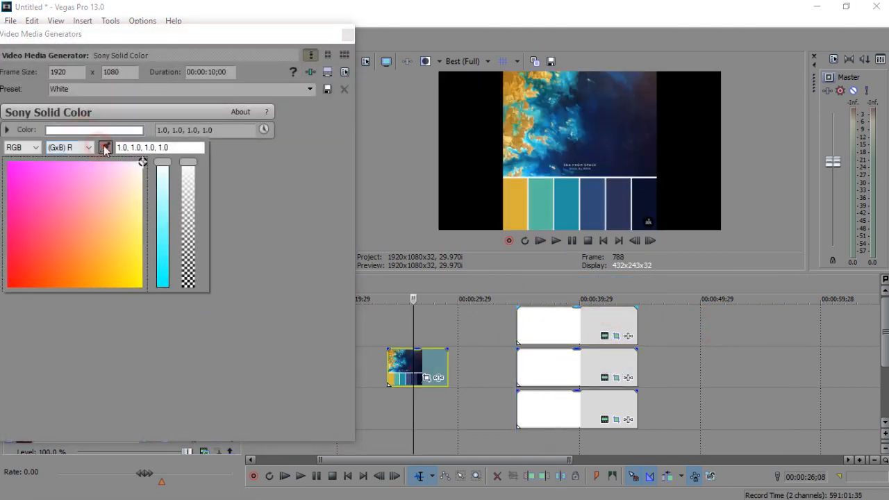
left_click(99, 193)
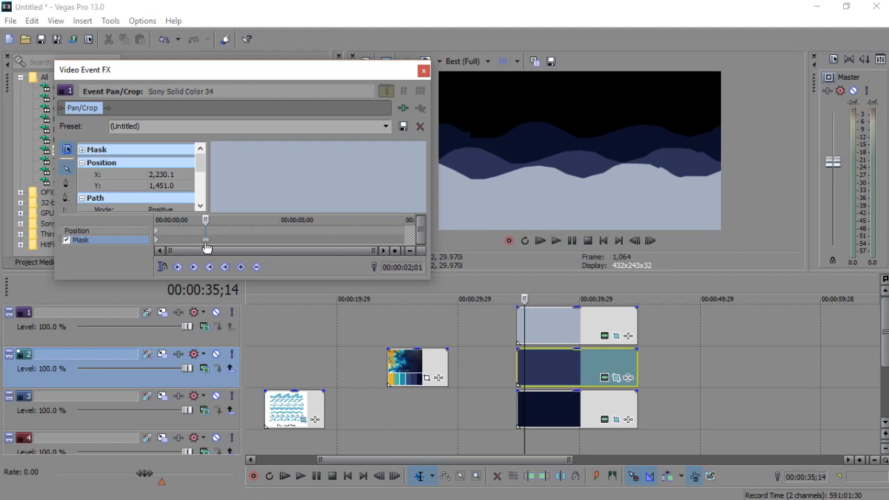
Jump to the mask's two-second keyframe and adjust the wave layer there.
left_click(423, 69)
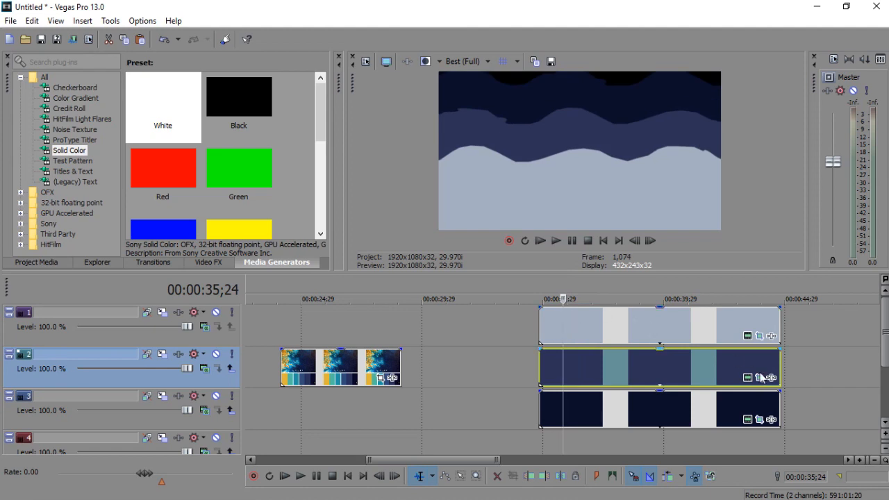
left_click(759, 377)
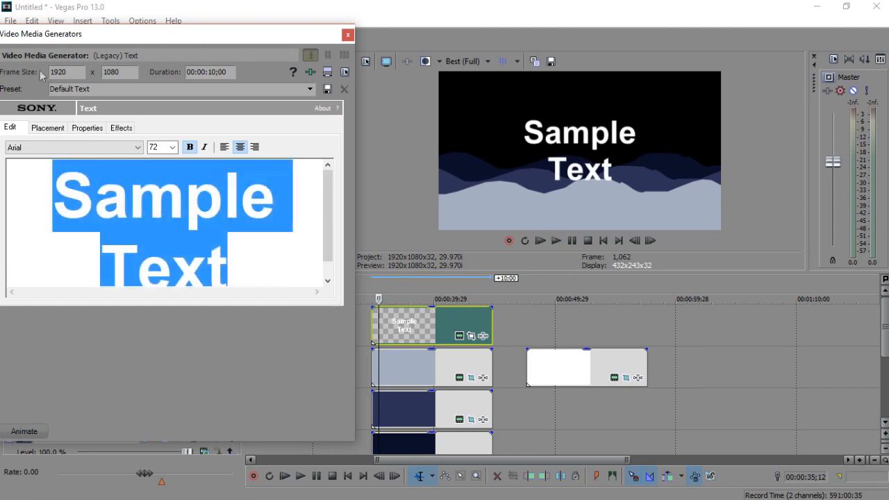
Replace the sample text with 'SUBSCRIBE SHARE' and confirm the edit.
type("SUBSCRIBE SHA")
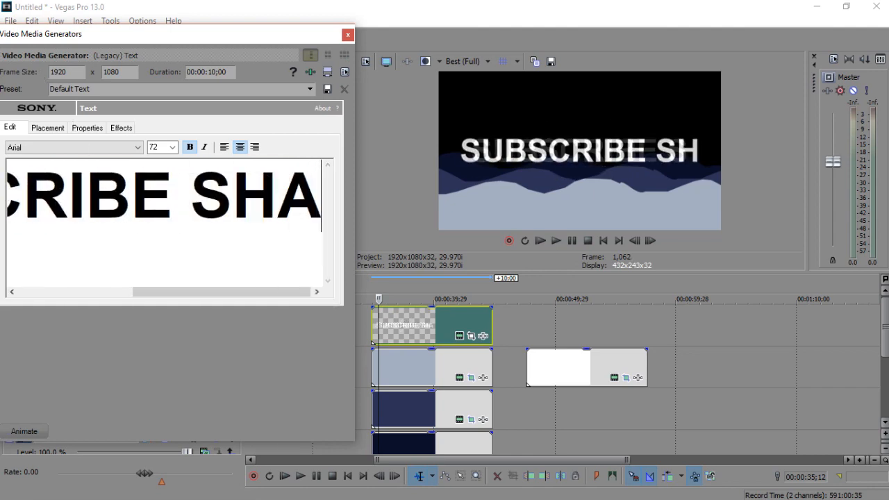
left_click(172, 146)
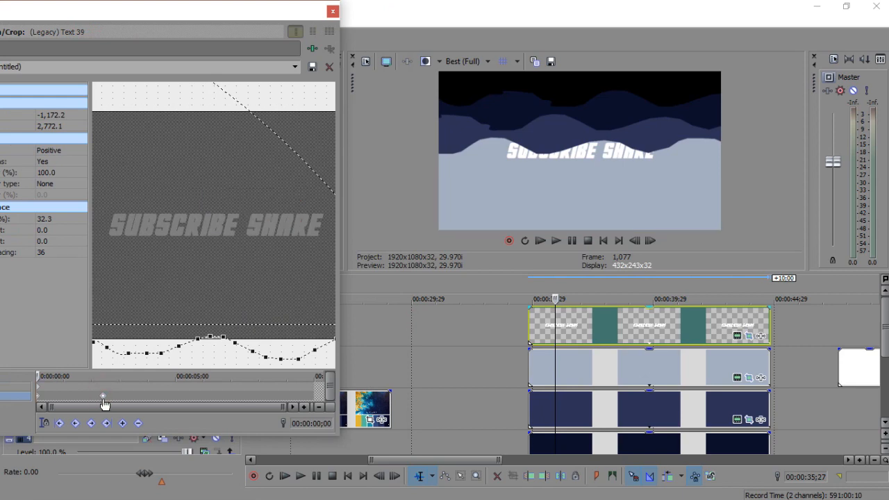
Scrub the Pan/Crop timeline to preview the text's wave mask at a later keyframe.
left_click_drag(102, 396, 97, 396)
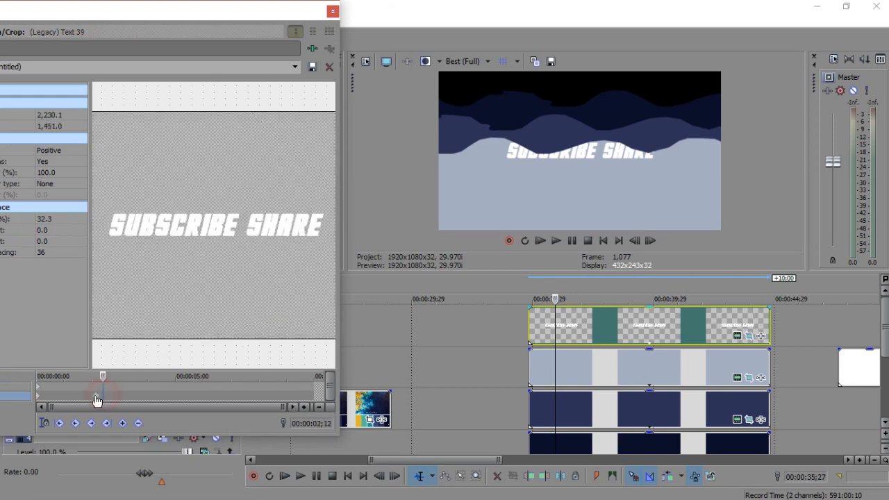